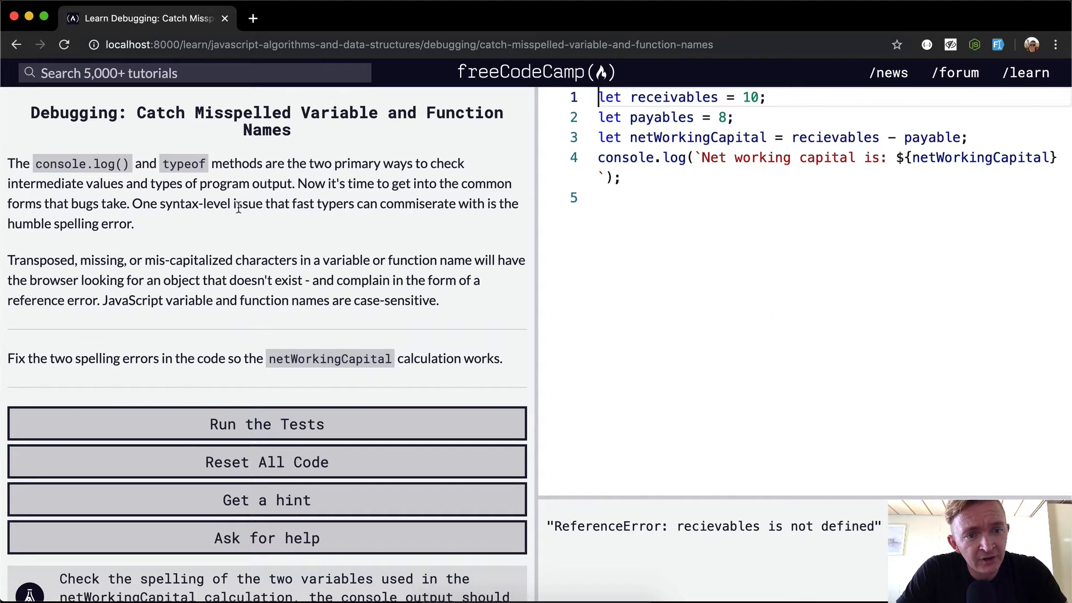
mouse_move(365, 204)
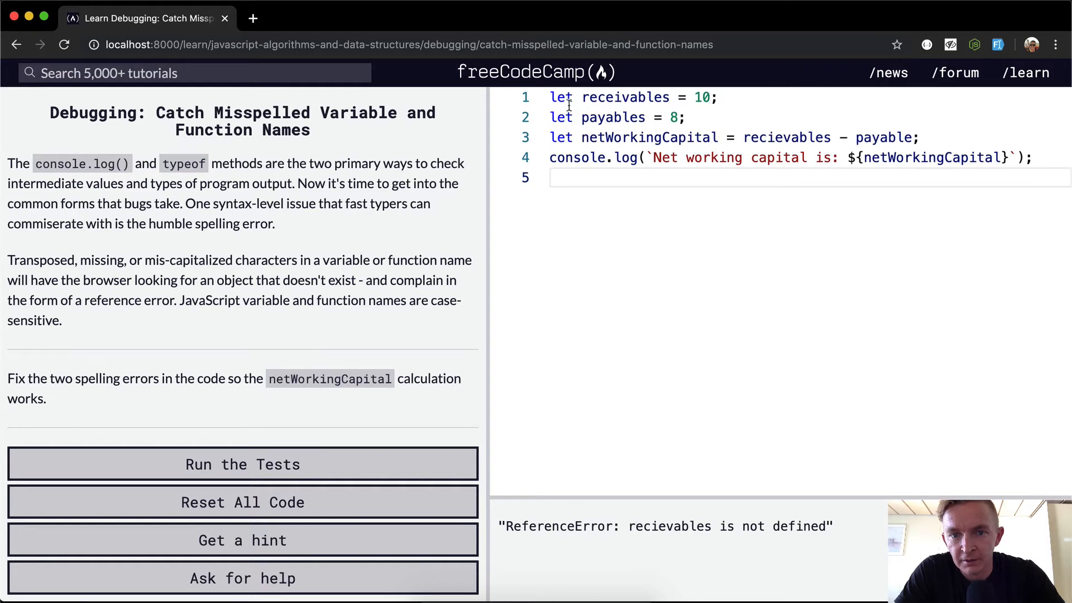
mouse_move(777, 117)
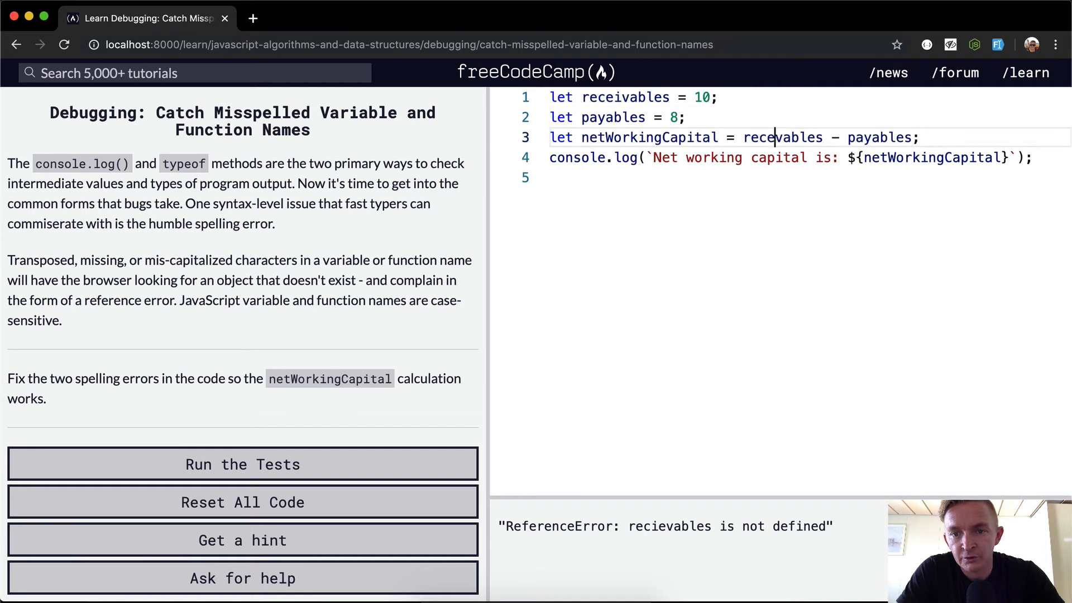
- Correct the misspelled 'recievables' to 'receivables' in the netWorkingCapital line
text(receivables)
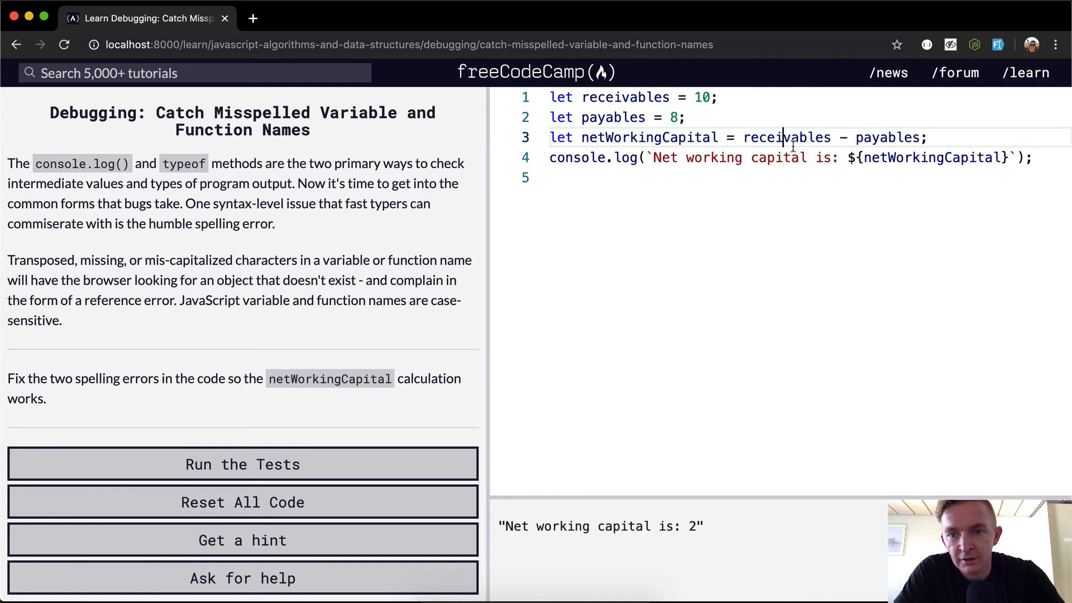
mouse_move(786, 137)
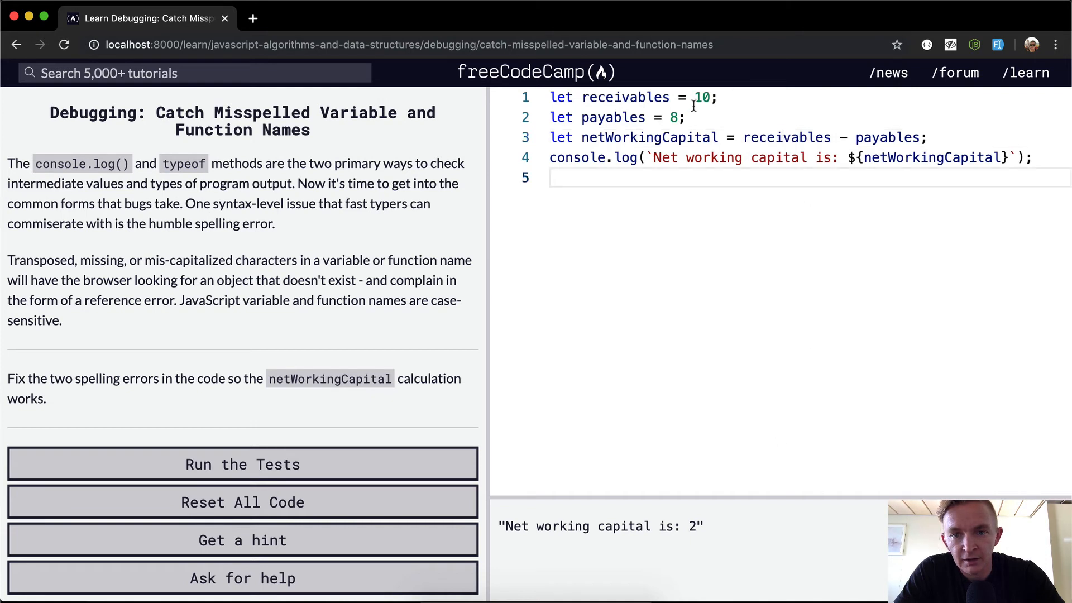
- Select variable names on line 3, then run the tests to get the 32% success dialog
double_click(932, 157)
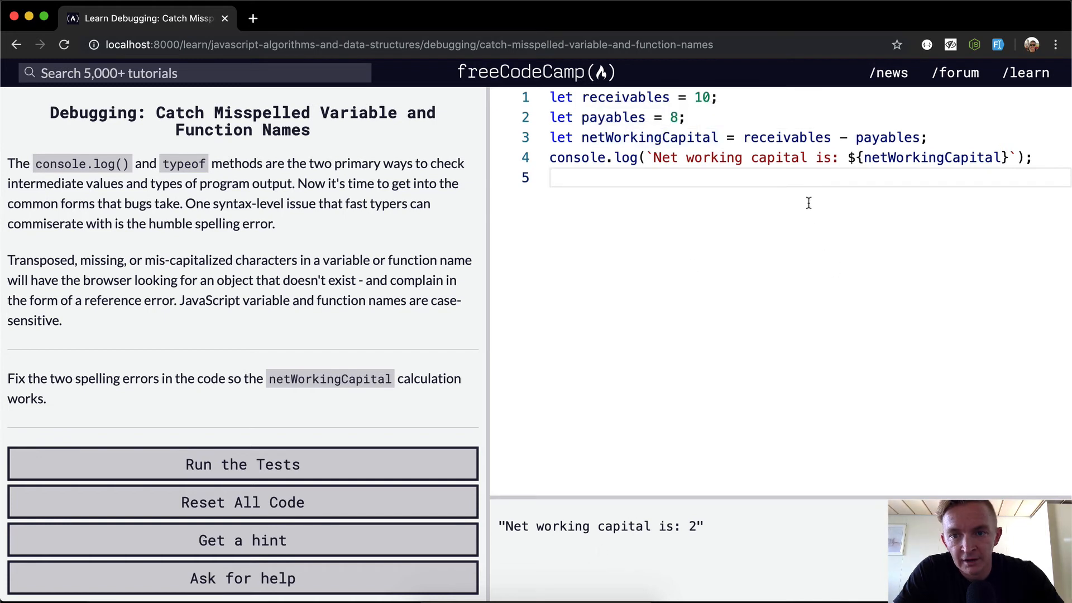
double_click(886, 136)
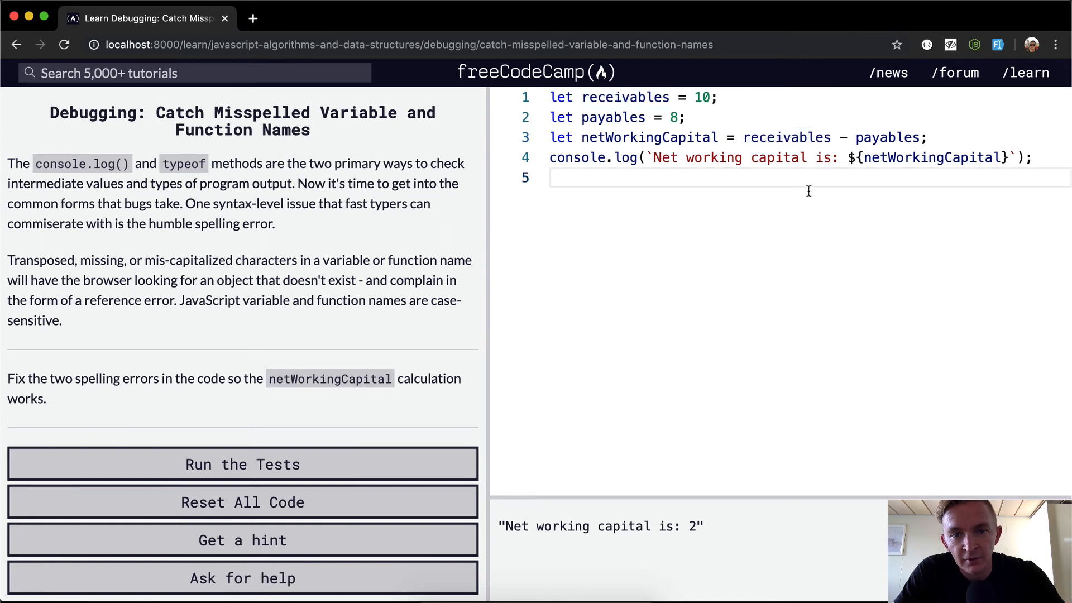
double_click(786, 137)
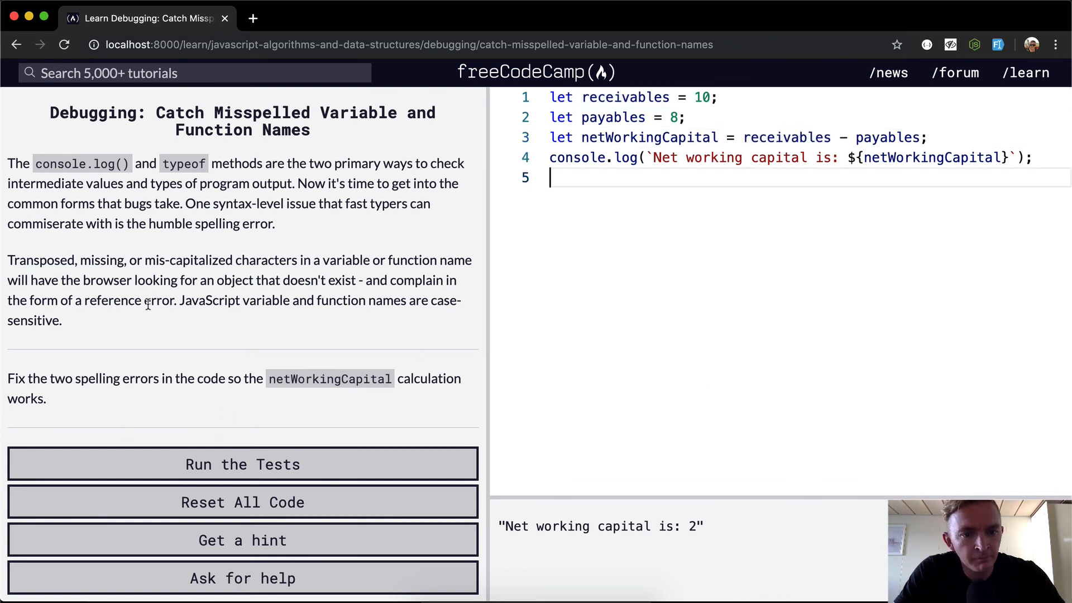
mouse_move(652, 447)
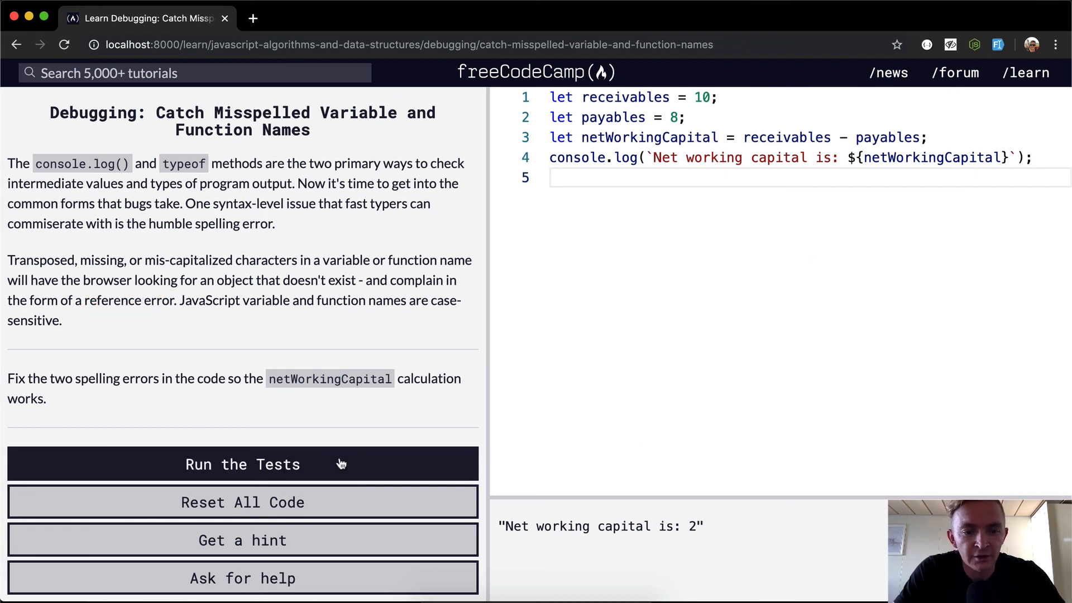
click(242, 464)
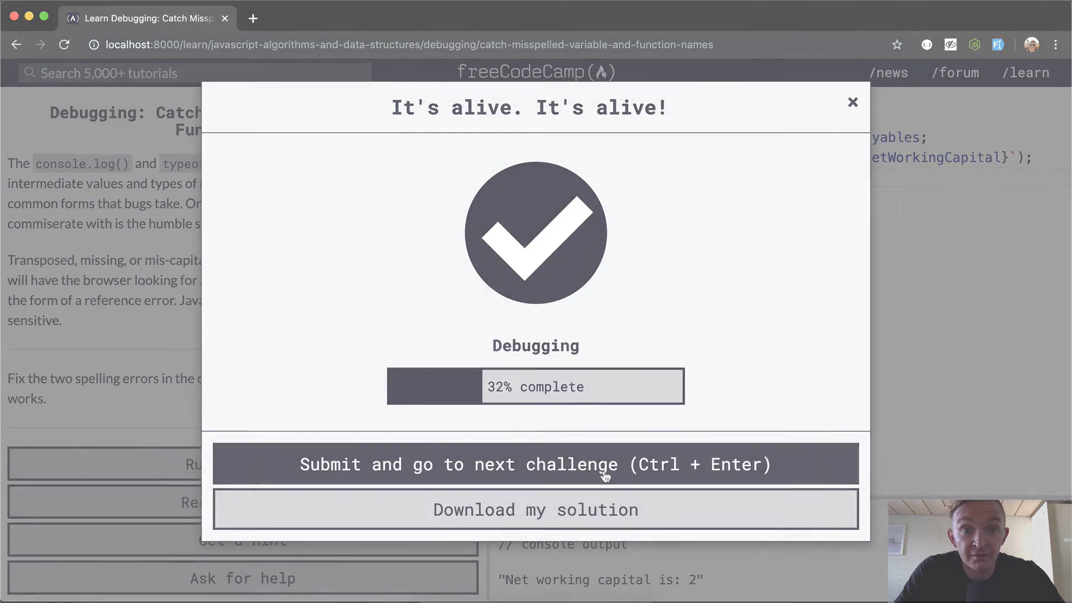